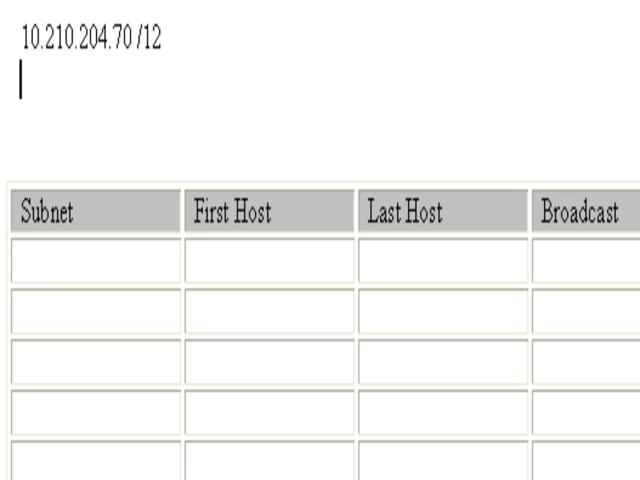
Add the subnet mask 255.240.0.0 beneath the address 10.210.204.70 /12.
scroll(down, 3)
text(255.)
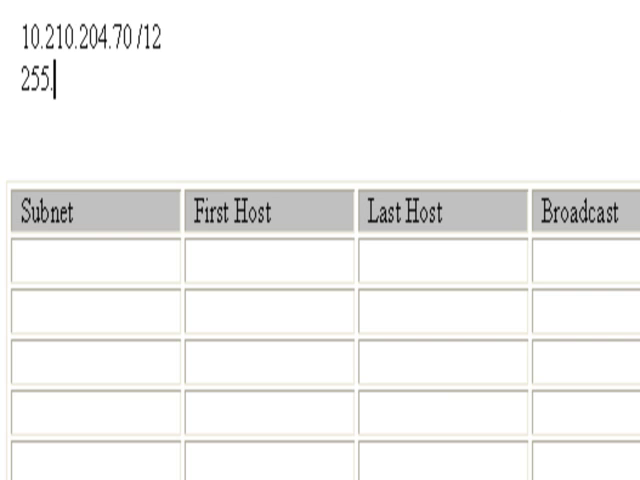
text(240.0.0)
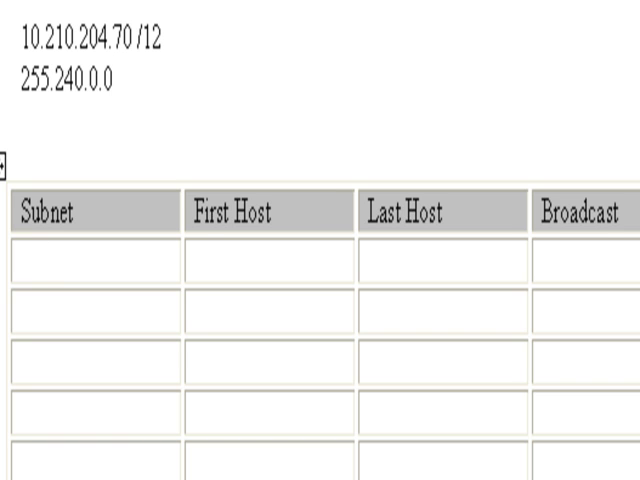
Enter subnets 10.0.0.0, 10.16.0.0, 10.32.0.0 and 'etc' in the first Subnet cells.
text(10.0.0.0)
text(10.16.0.0)
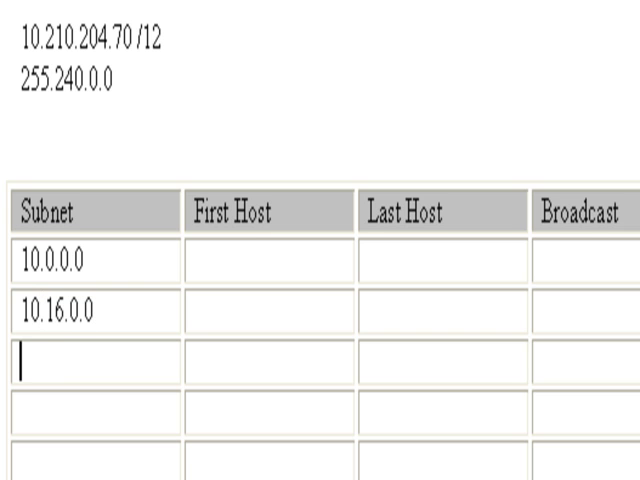
text(10.32.0.)
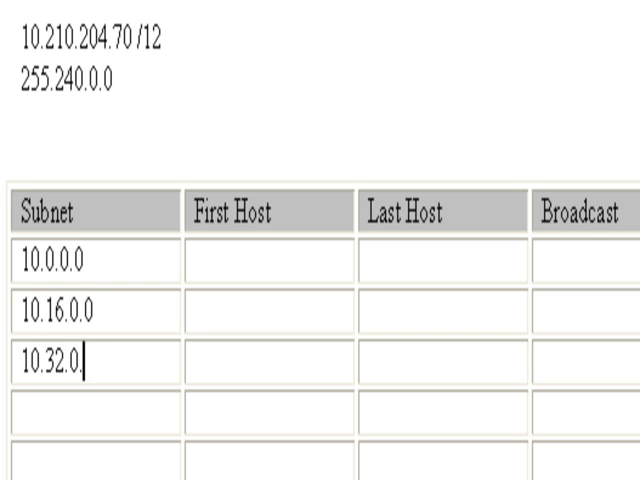
text(et)
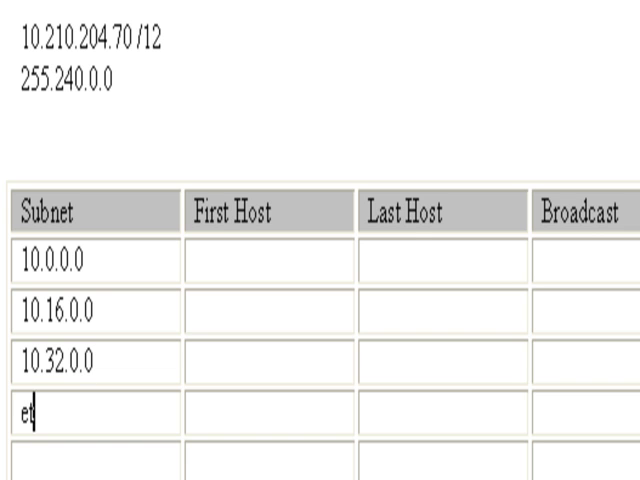
text(c)
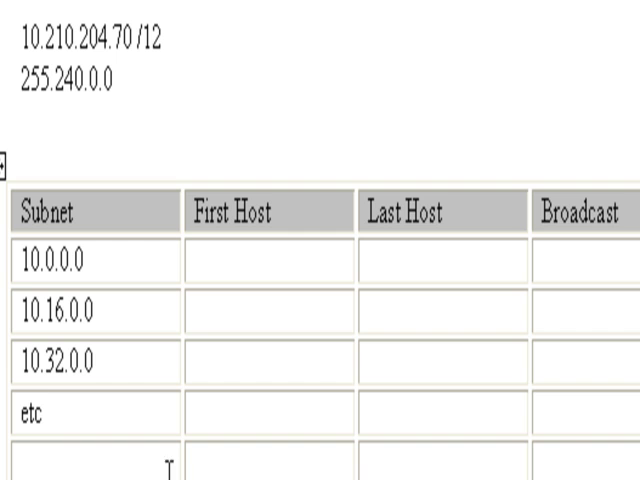
Enter subnets 10.208.0.0 and 10.224.0.0 in the rows below 'etc'.
click(30, 464)
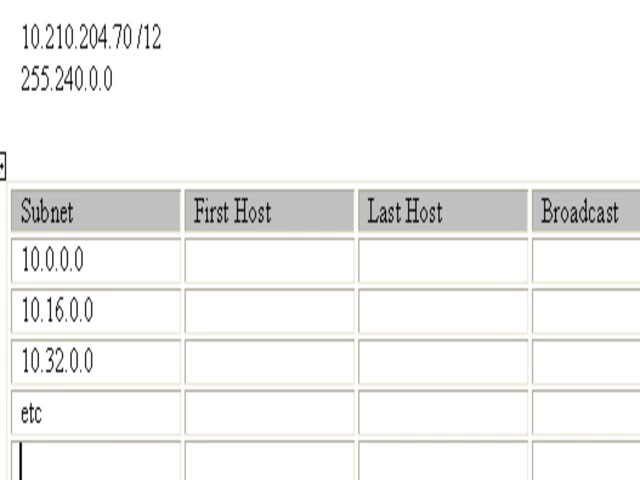
text(1)
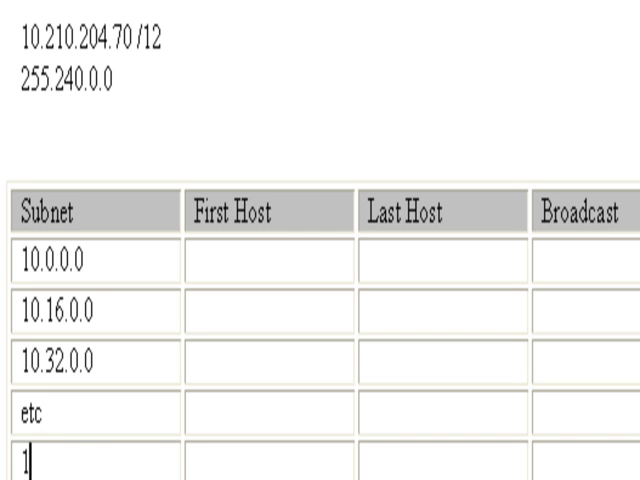
text(0.)
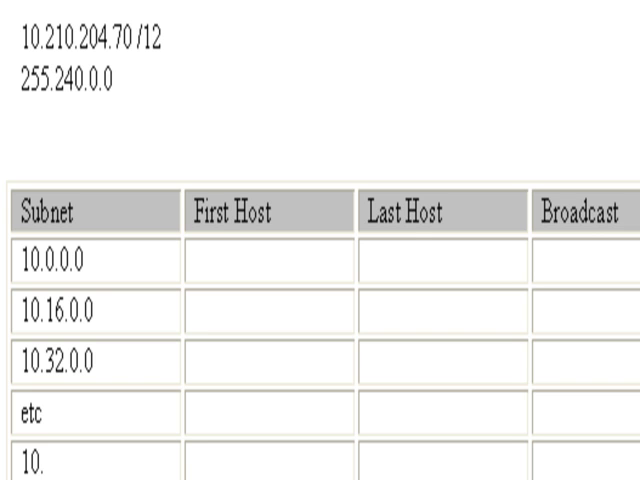
text(208.0.0)
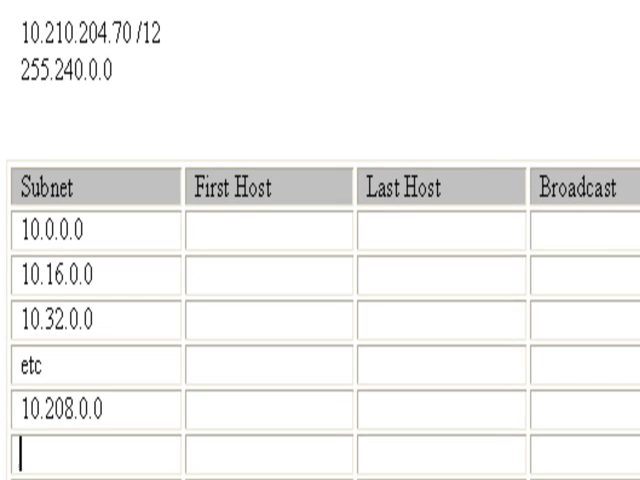
text(10.224.0.0)
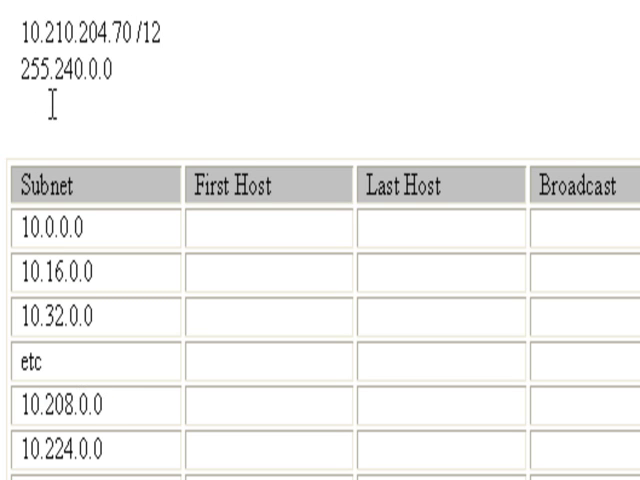
Add the line 'Answer: 10.208.0.0' beneath the subnet mask.
text(Answ)
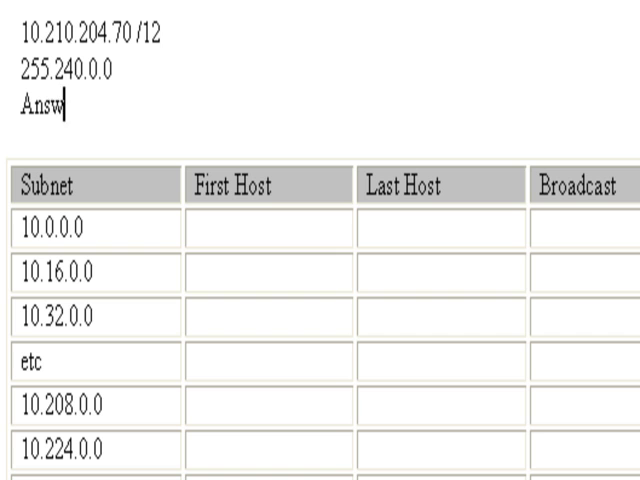
text(er: 10.210)
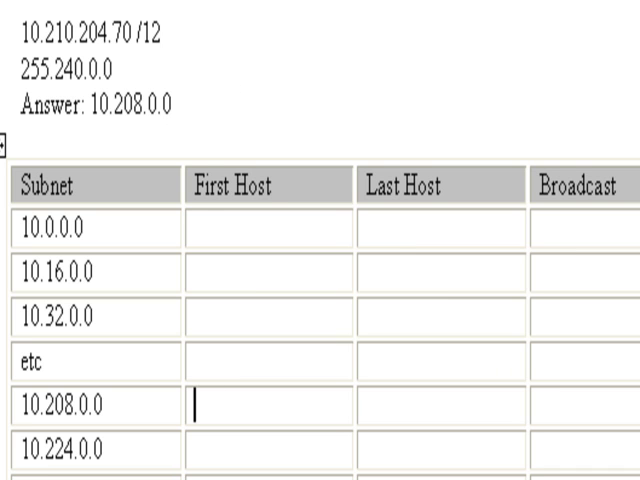
Fill the 10.208.0.0 row with first host 10.208.0.1, broadcast 10.223.255.255, and start Last Host with 10.
text(10.208.0.1)
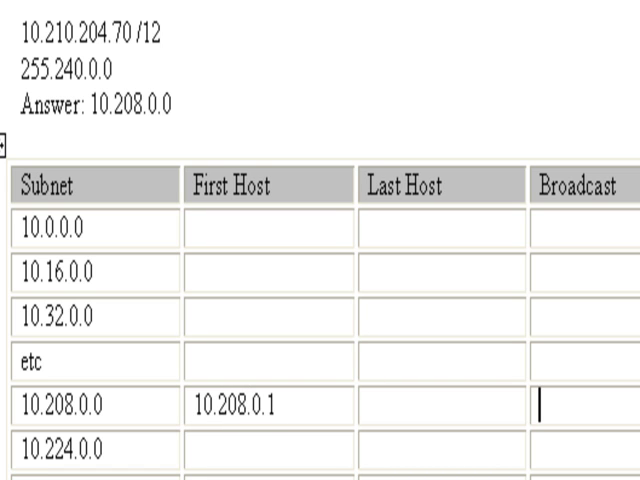
text(10.223.255.2)
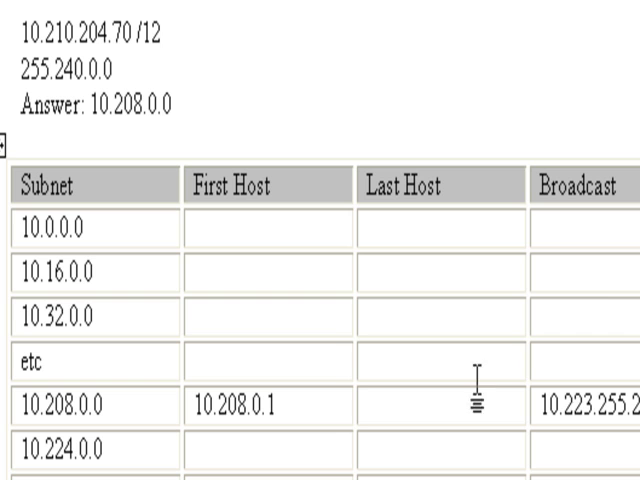
text(10.)
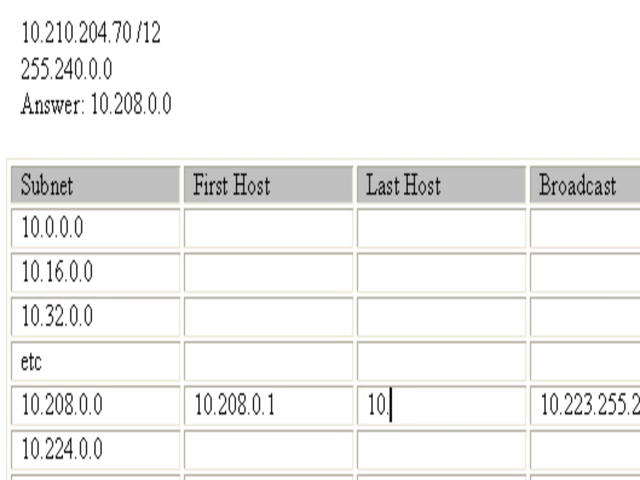